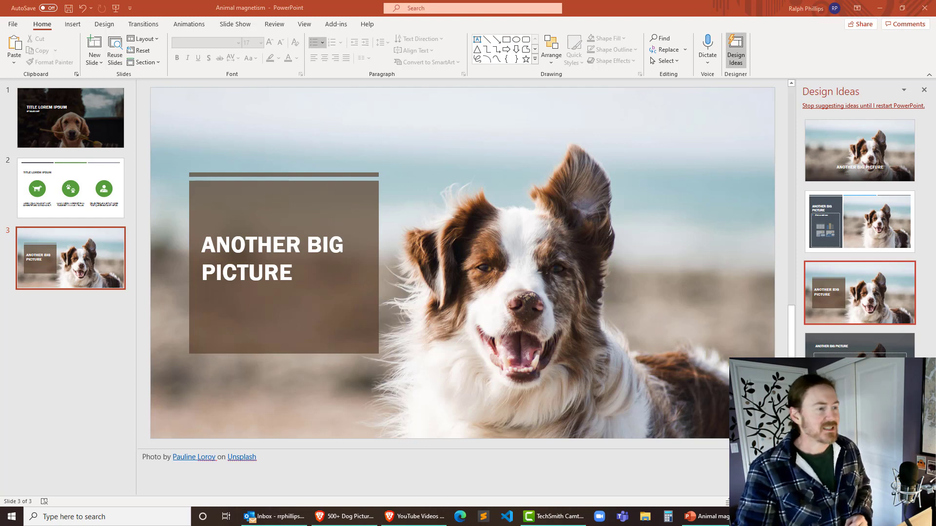
mouse_move(148, 142)
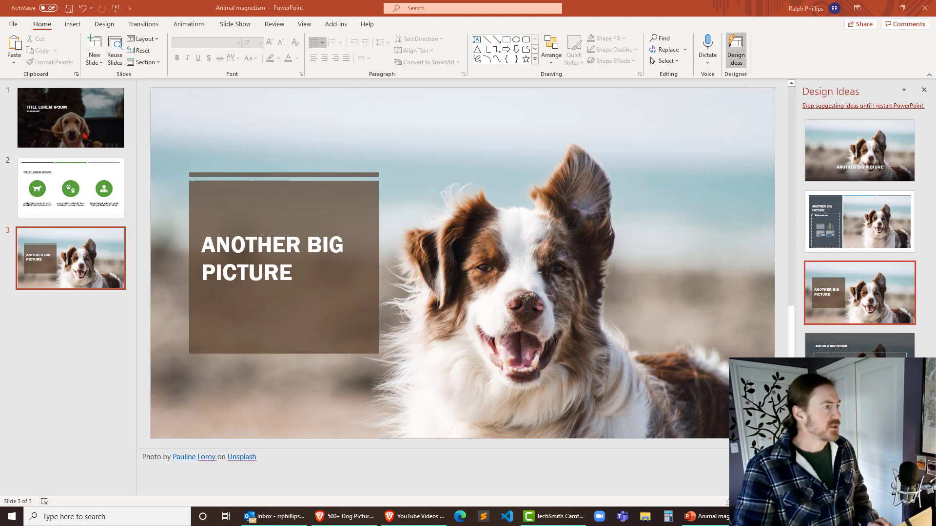
- Show slide 1, the puppy-with-flower title slide
left_click(70, 118)
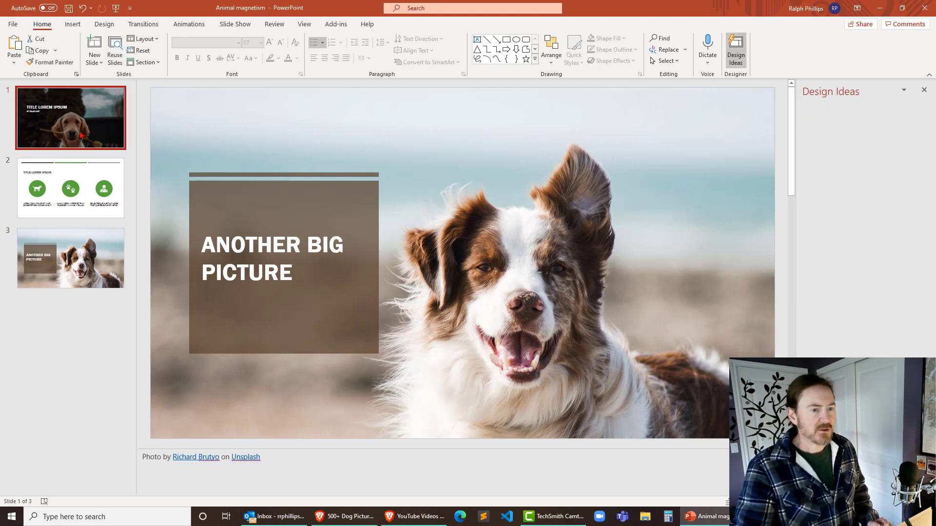
left_click(70, 118)
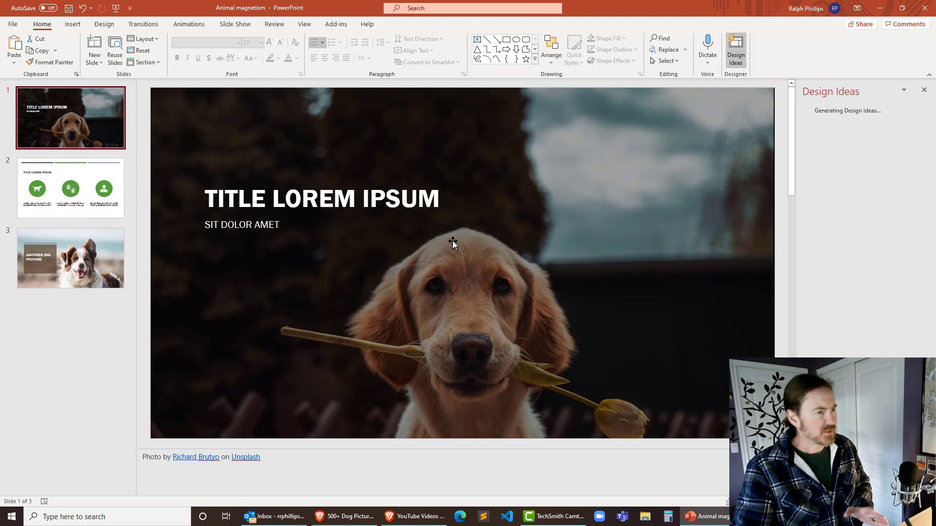
mouse_move(475, 385)
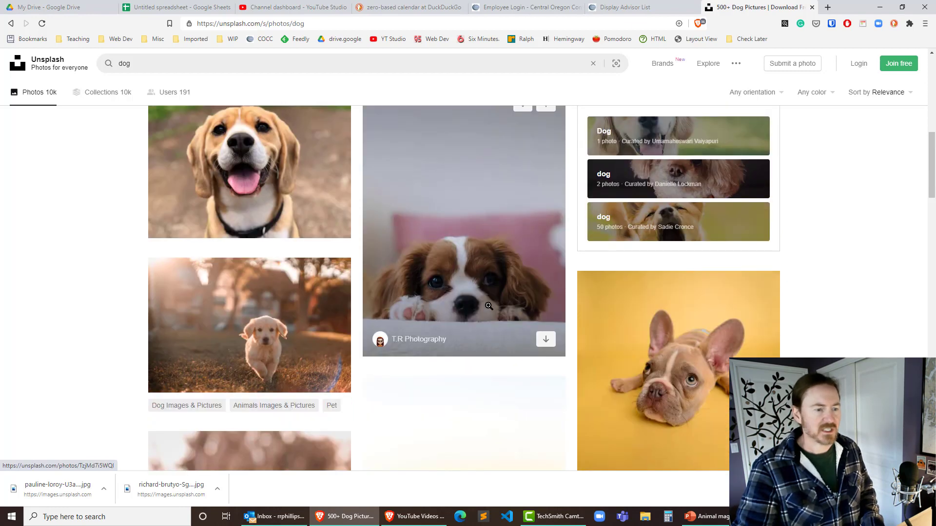
mouse_move(455, 262)
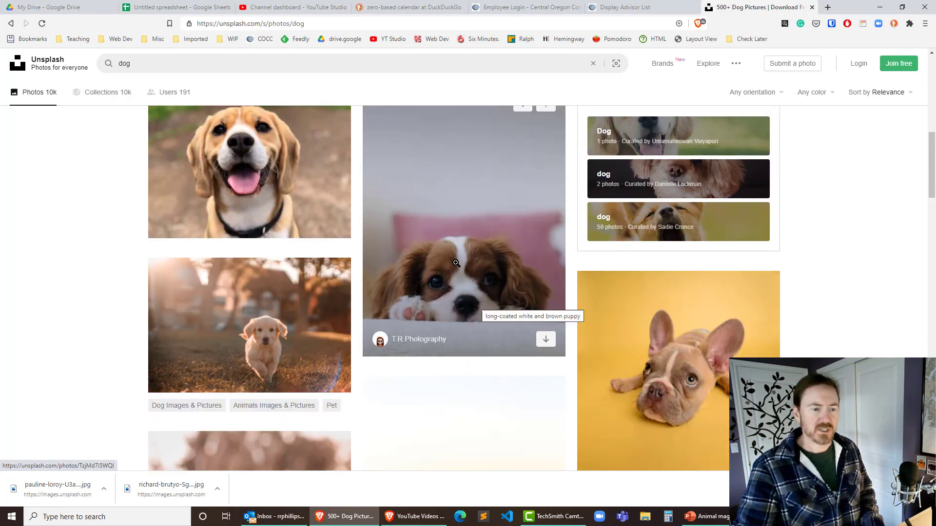
- Download the yellow-background French bulldog photo to the Desktop as a JPG
scroll("down", 3)
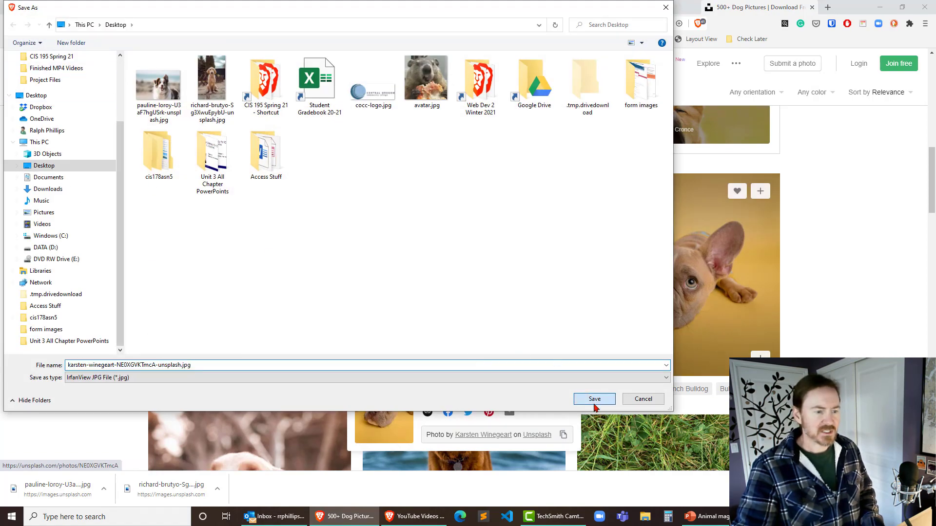
left_click(594, 399)
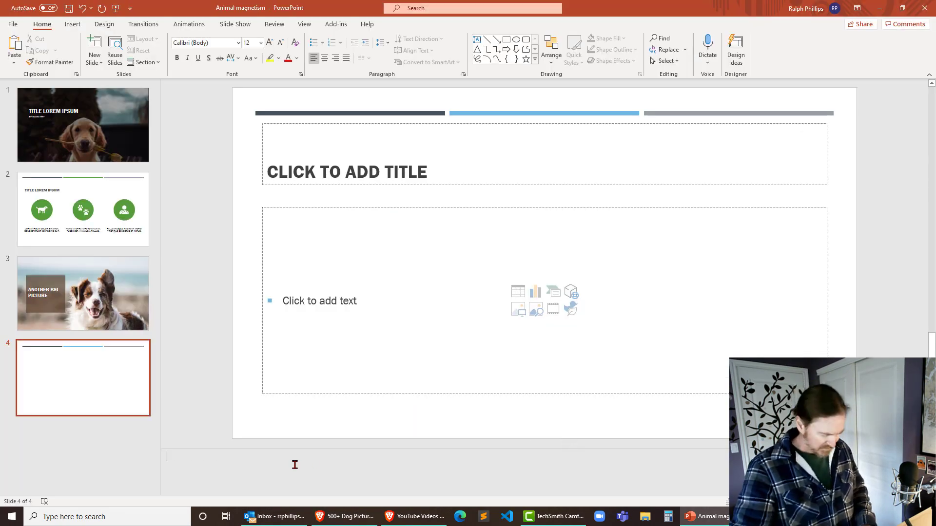
- Credit 'Photo by Karsten Winegeart on Unsplash' in notes, insert the bulldog photo, apply the title-panel layout
type("Photo by Karsten Winegeart on Unsplash")
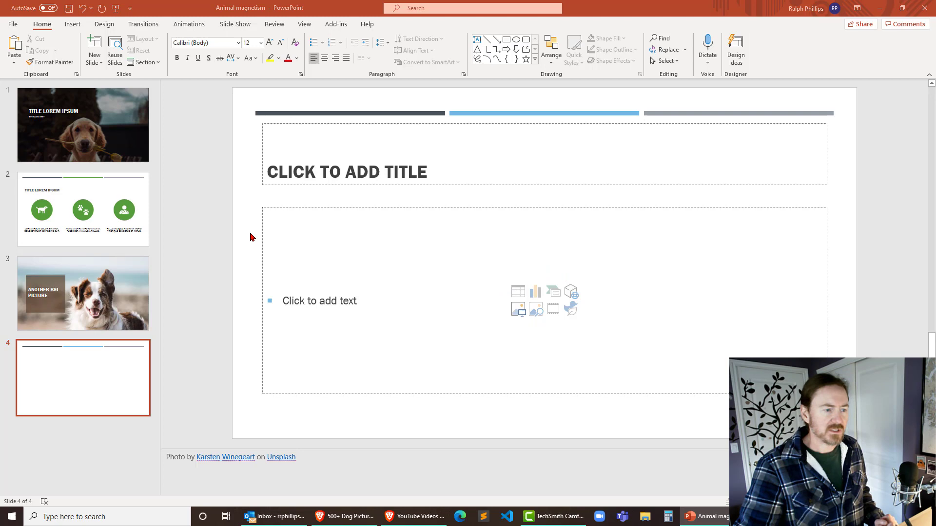
left_click(517, 309)
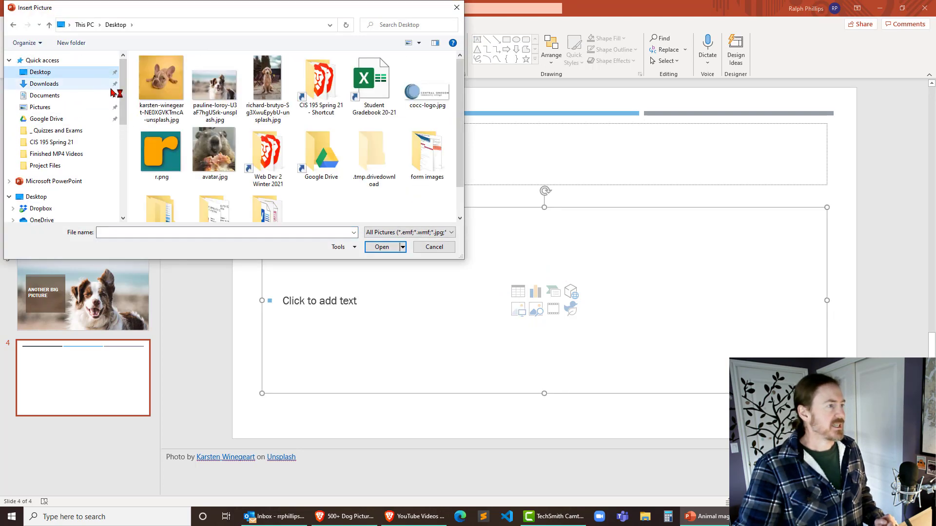
left_click(381, 246)
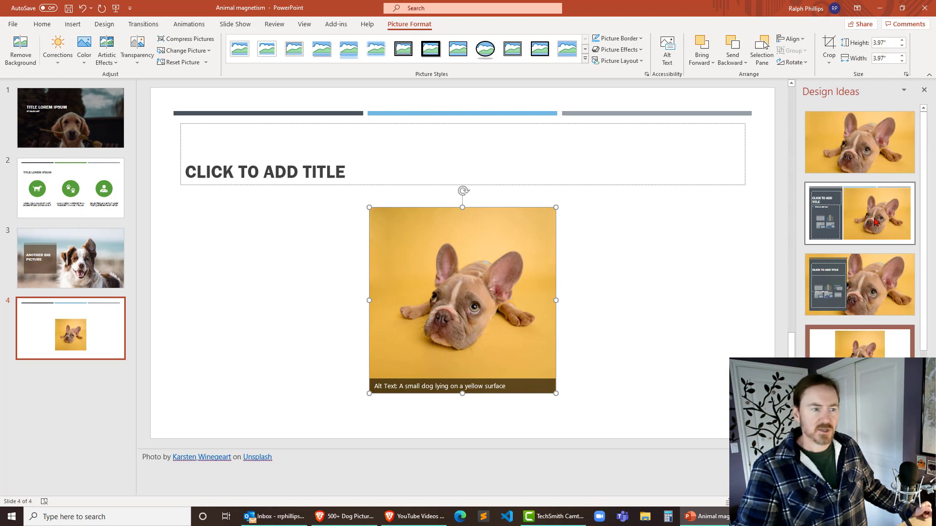
left_click(860, 213)
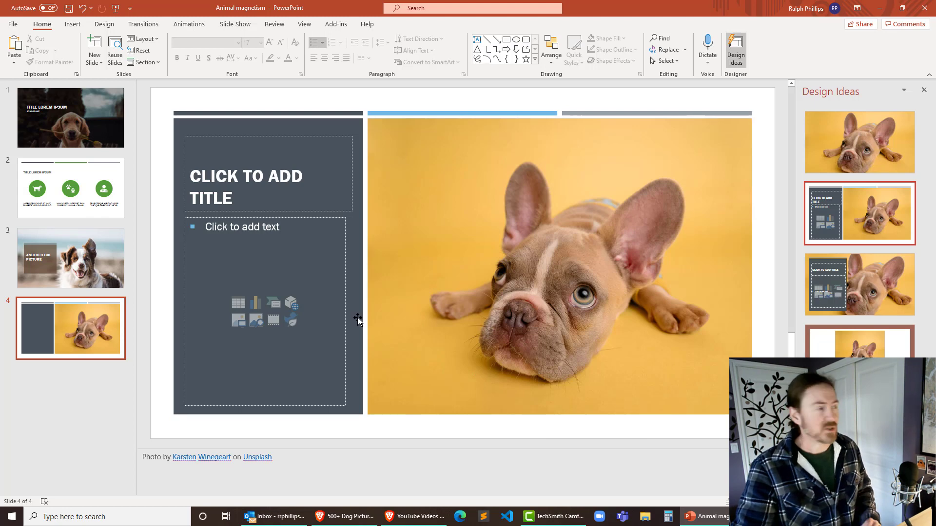
- Save a copy of the deck to the Desktop as Title Lorem Ipsum.pptx
left_click(13, 23)
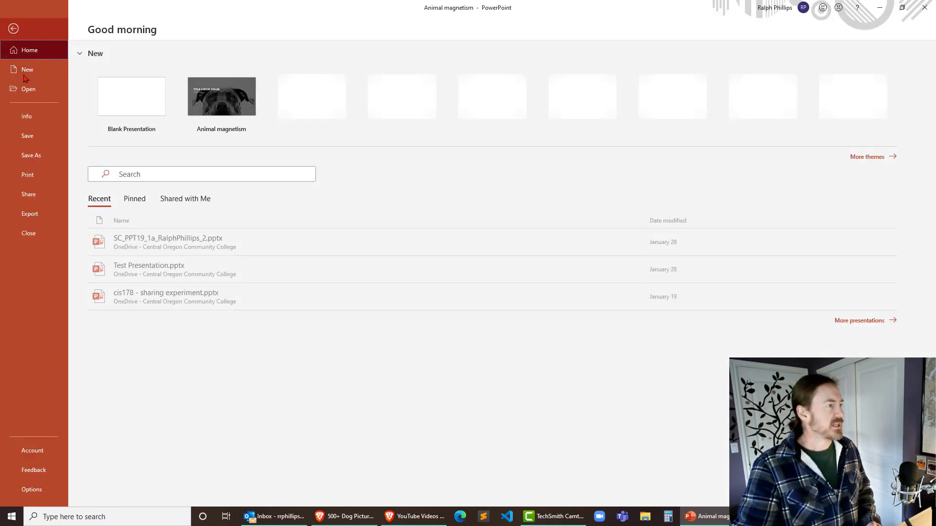
left_click(30, 155)
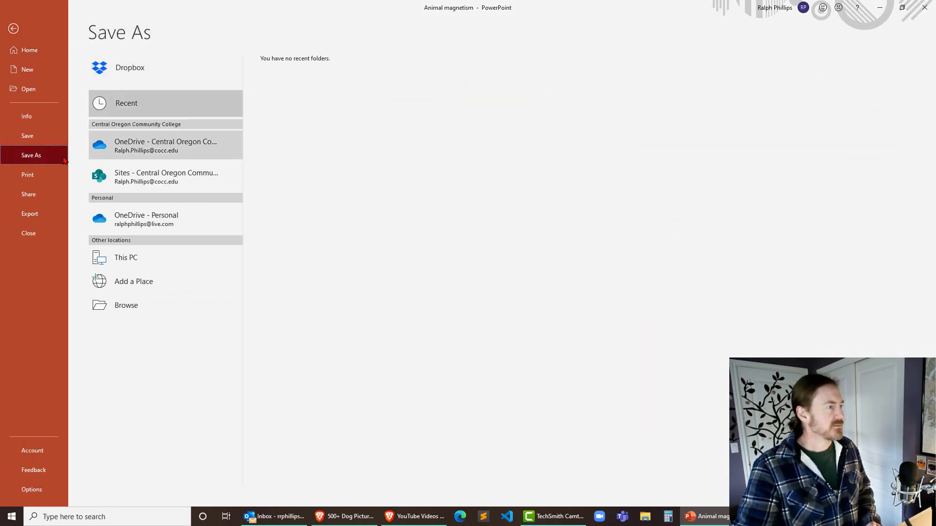
left_click(125, 305)
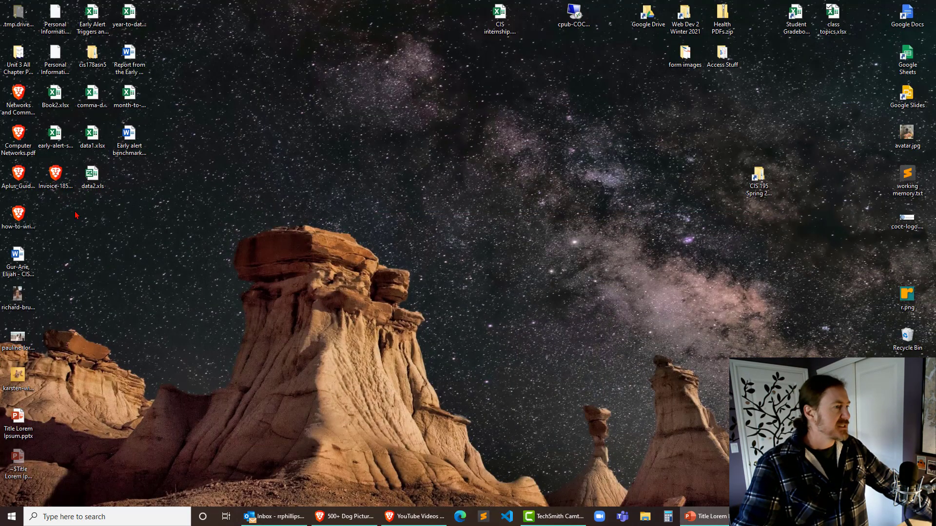
- Move Title Lorem Ipsum.pptx mid-desktop and check its properties: 24.6 MB original size
left_click(18, 422)
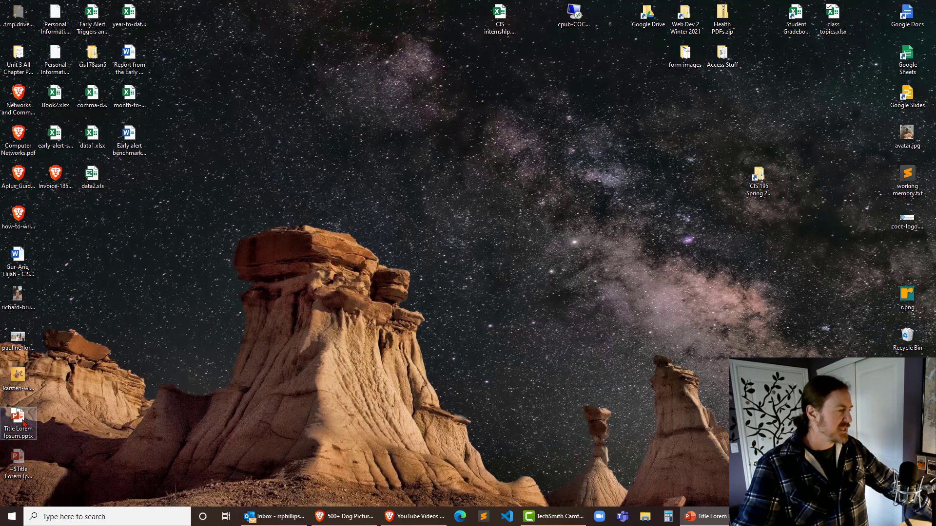
left_click_drag(19, 421, 277, 181)
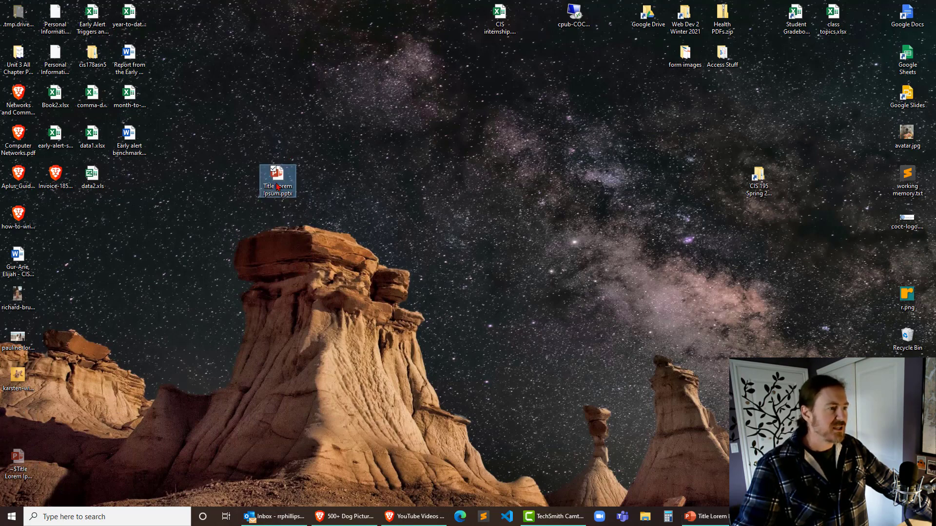
right_click(277, 177)
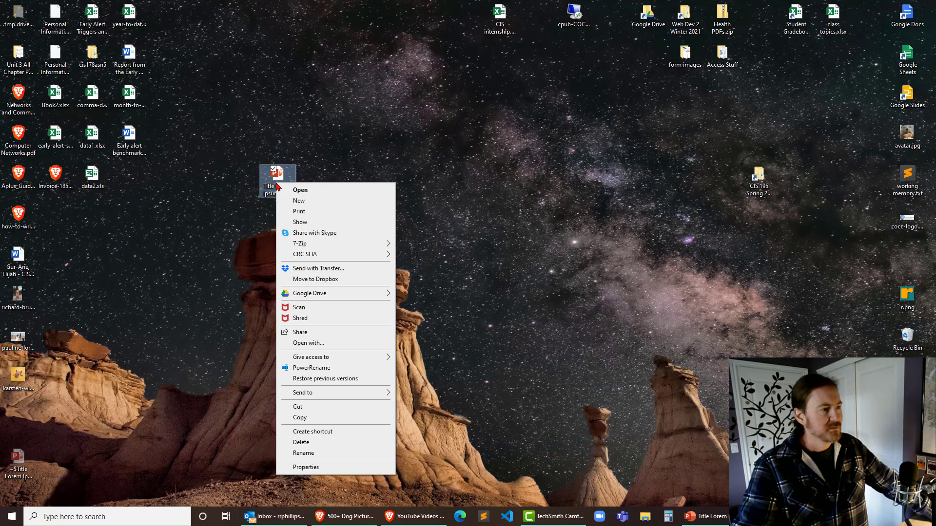
left_click(305, 466)
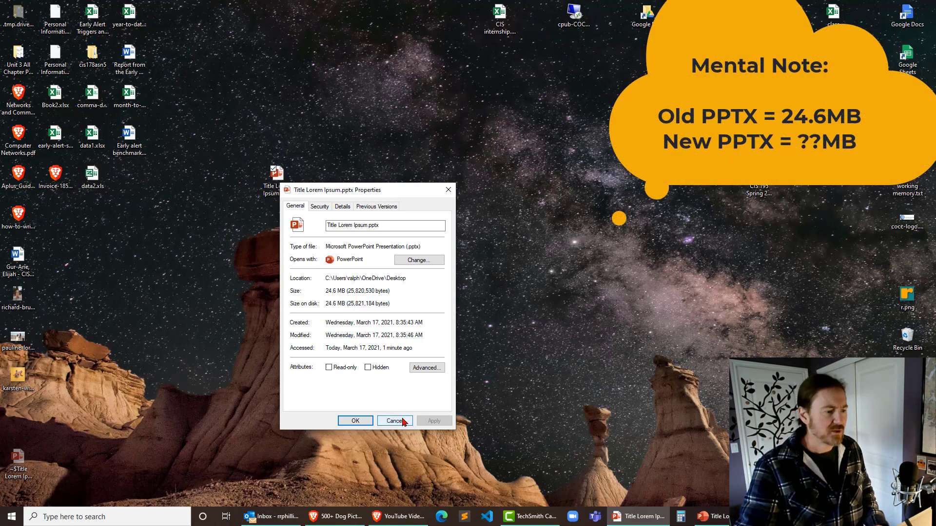
left_click(394, 421)
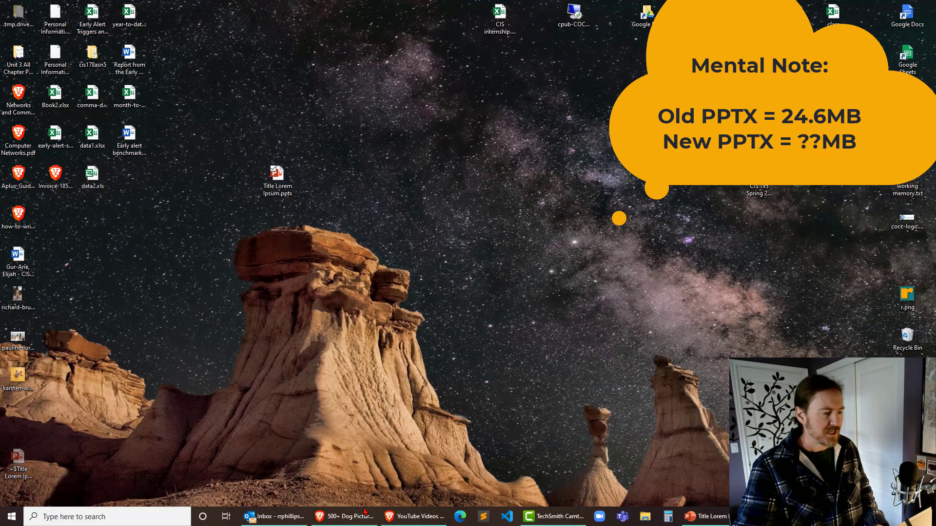
- Compress all pictures in the deck to Web (150 ppi), deleting cropped areas
left_click(711, 517)
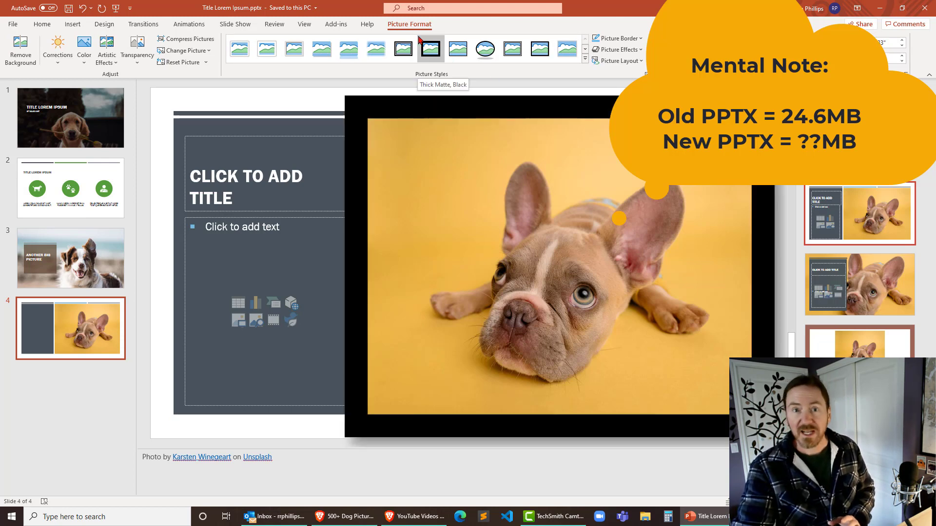
left_click(430, 49)
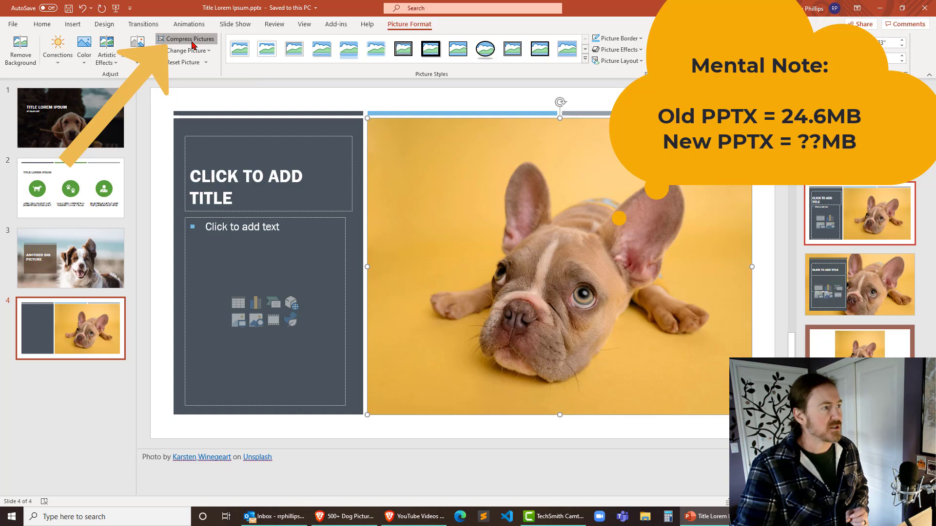
left_click(188, 39)
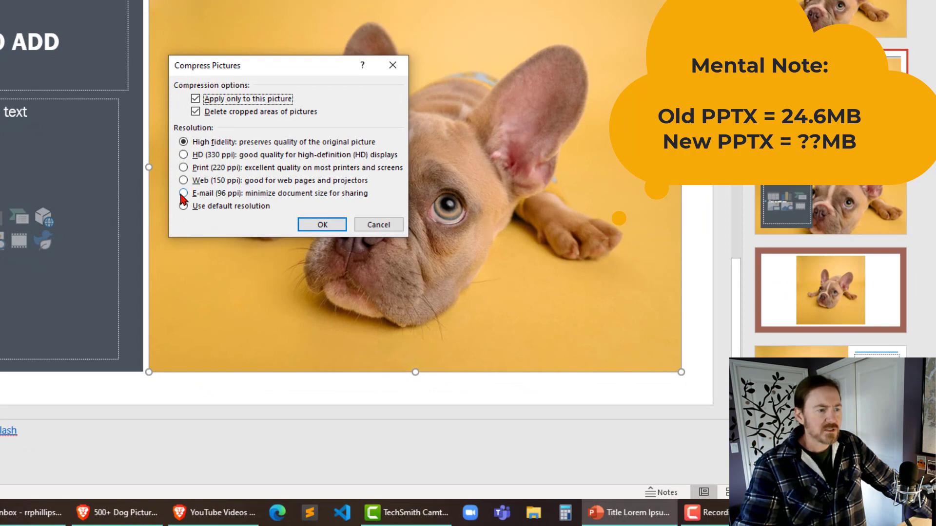
left_click(184, 193)
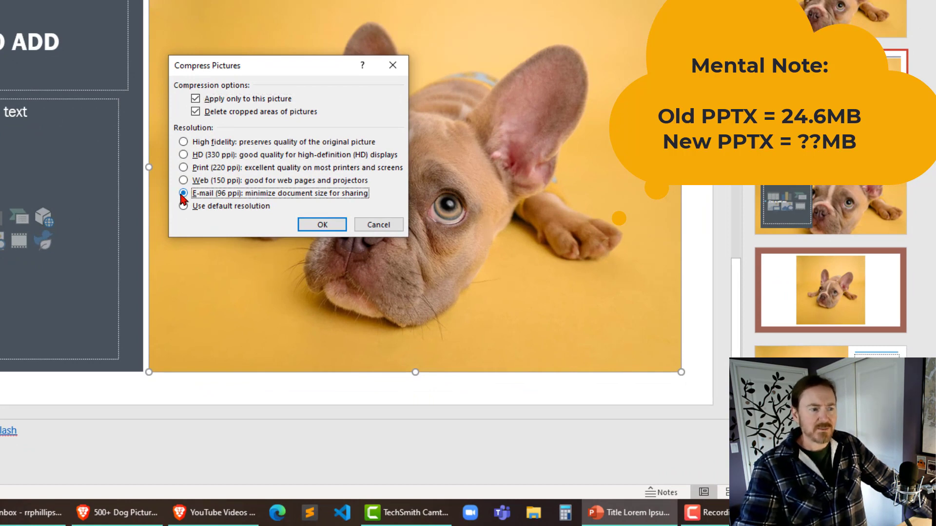
left_click(183, 180)
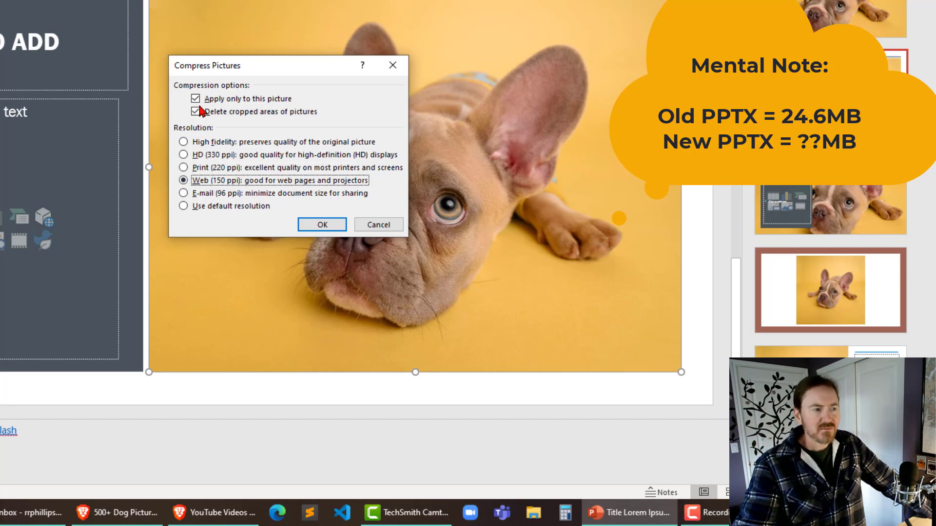
left_click(194, 111)
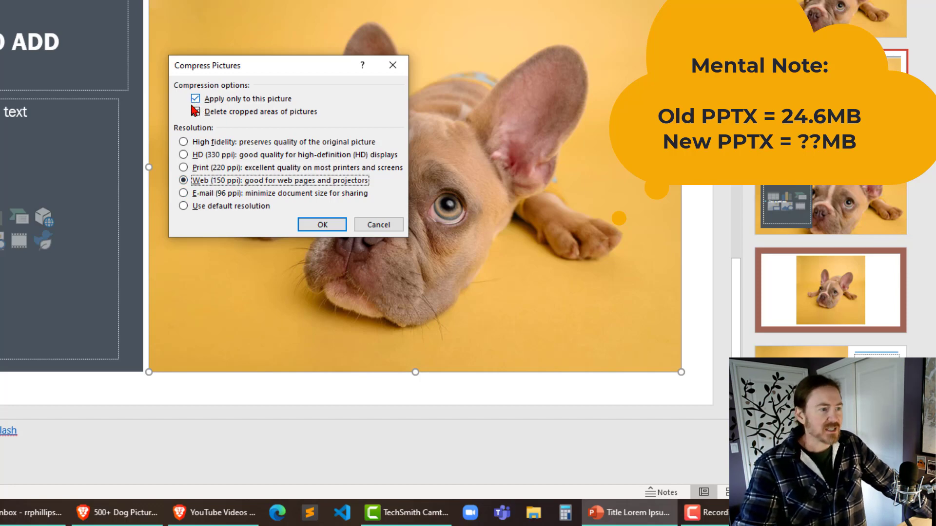
left_click(195, 98)
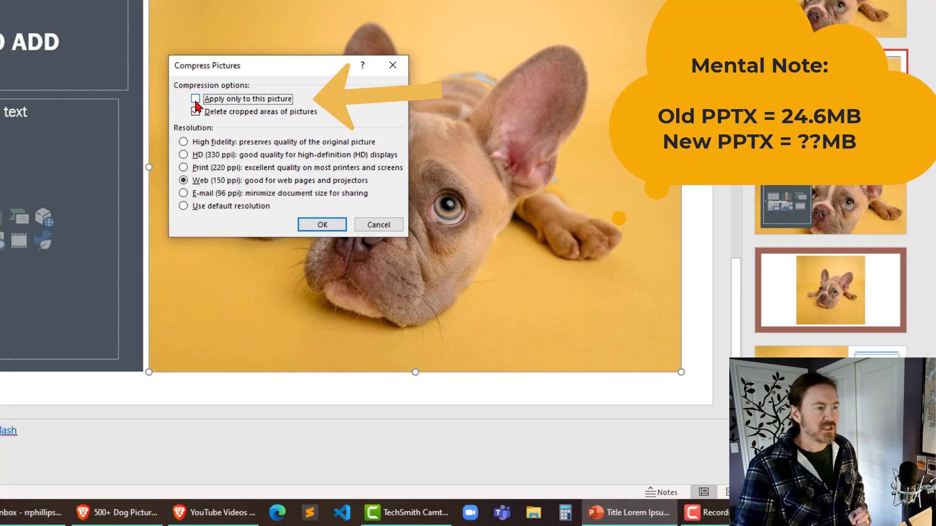
left_click(195, 111)
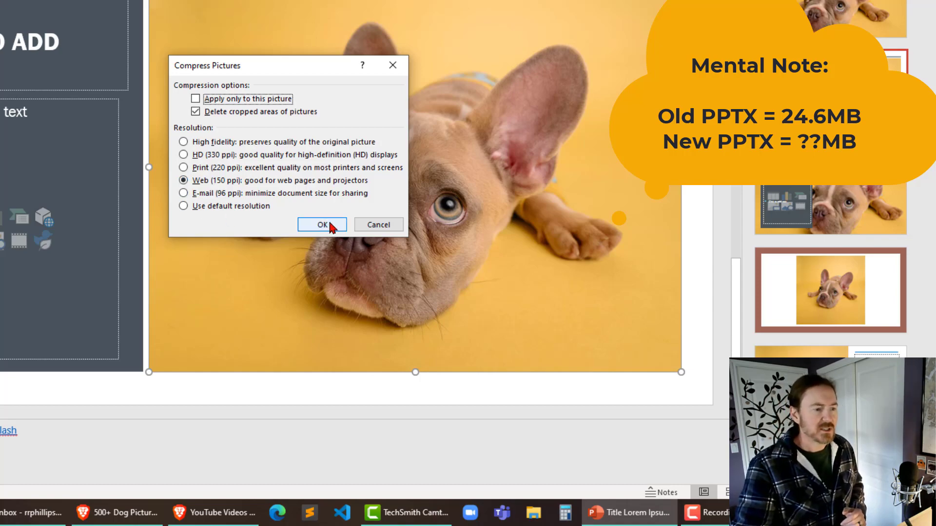
left_click(320, 224)
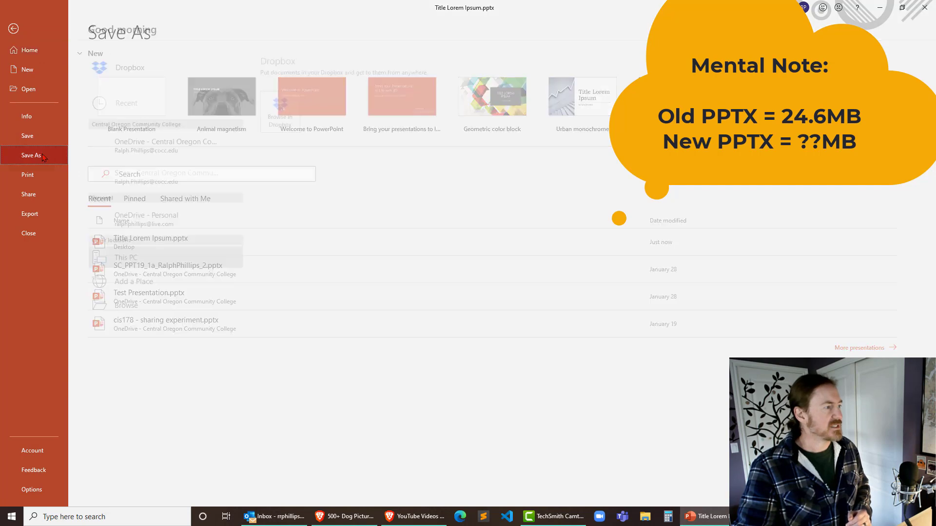
- Save the compressed deck to the Desktop as Title Lorem Ipsum2.pptx
left_click(30, 155)
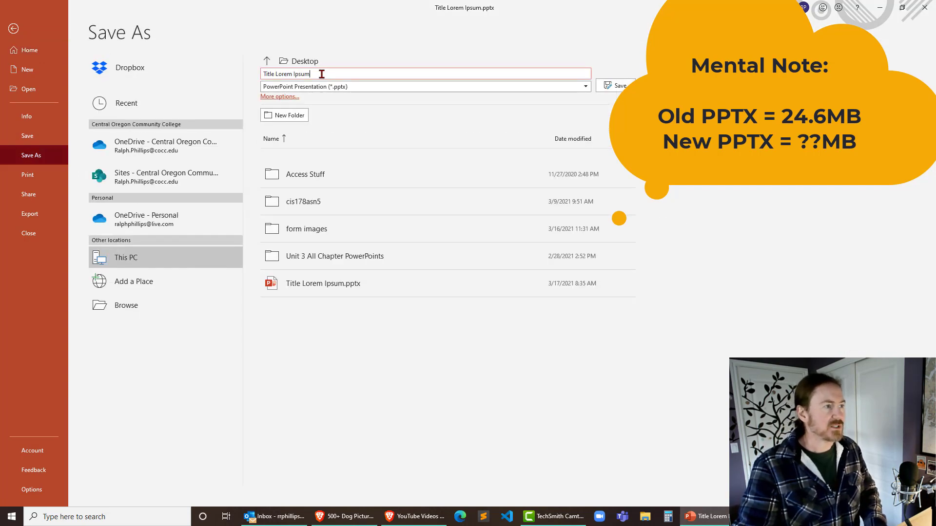
left_click(615, 85)
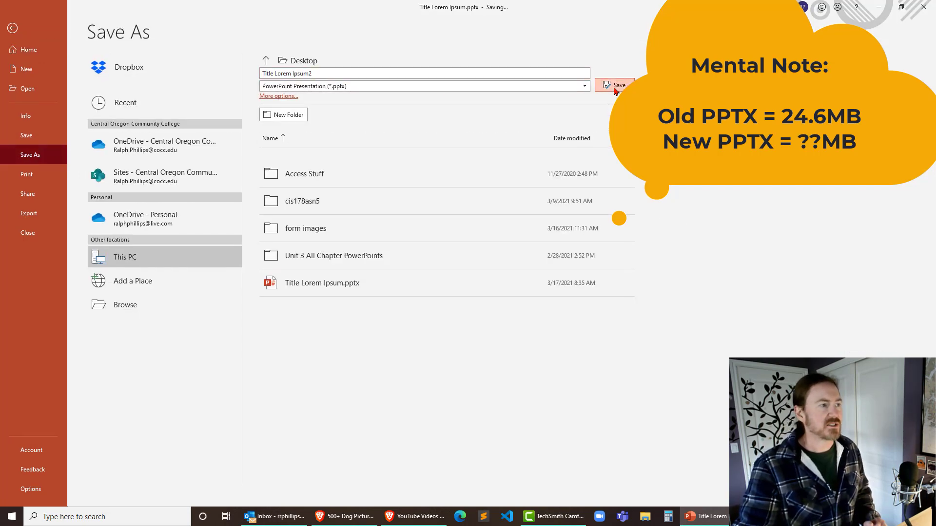
left_click(615, 86)
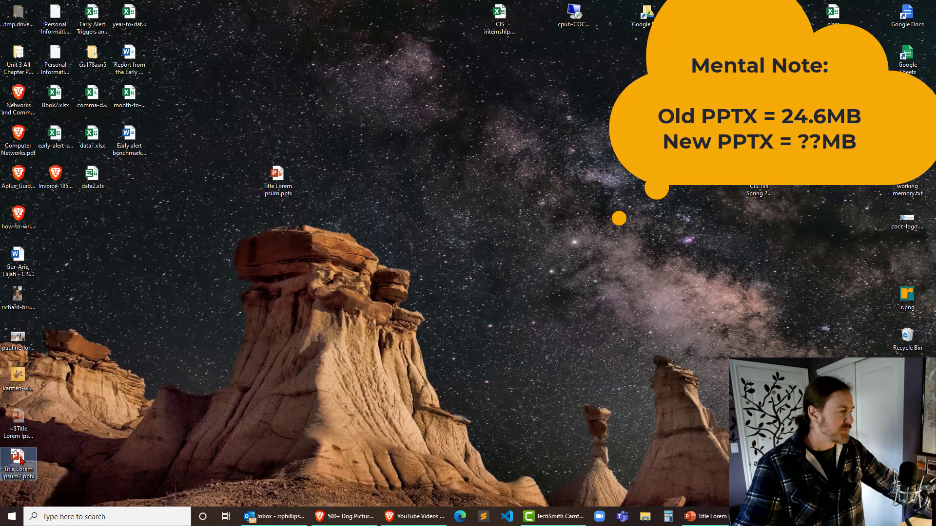
- Place Title Lorem Ipsum2.pptx beside the original and confirm 2.35 MB versus 24.6 MB
left_click_drag(18, 459, 352, 180)
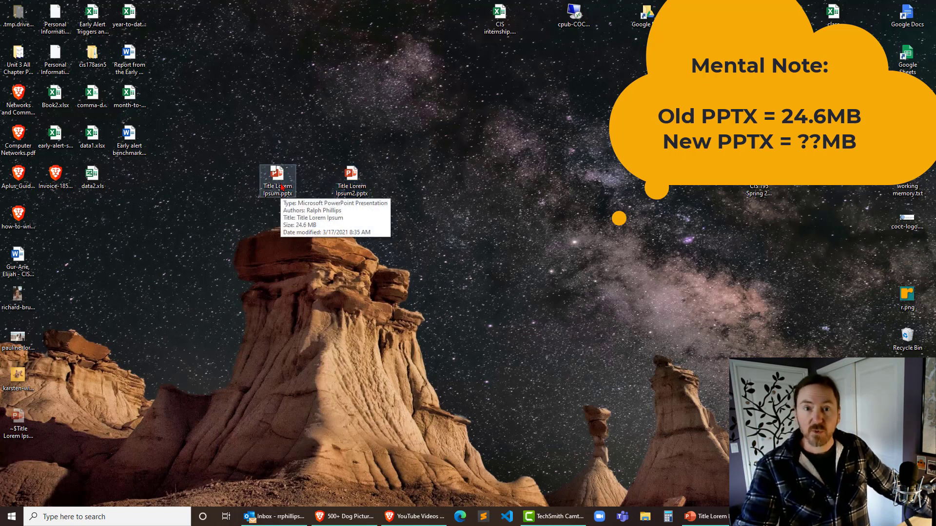
left_click(351, 177)
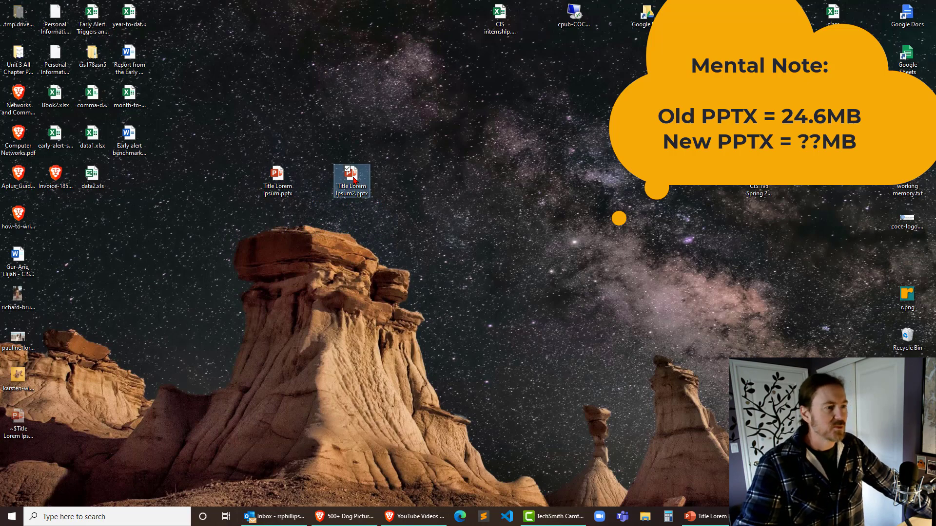
right_click(351, 177)
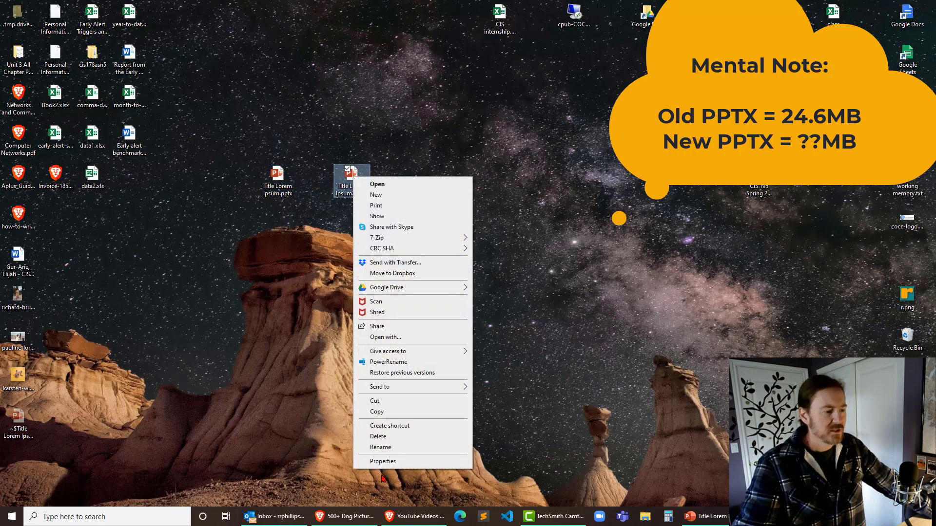
left_click(382, 461)
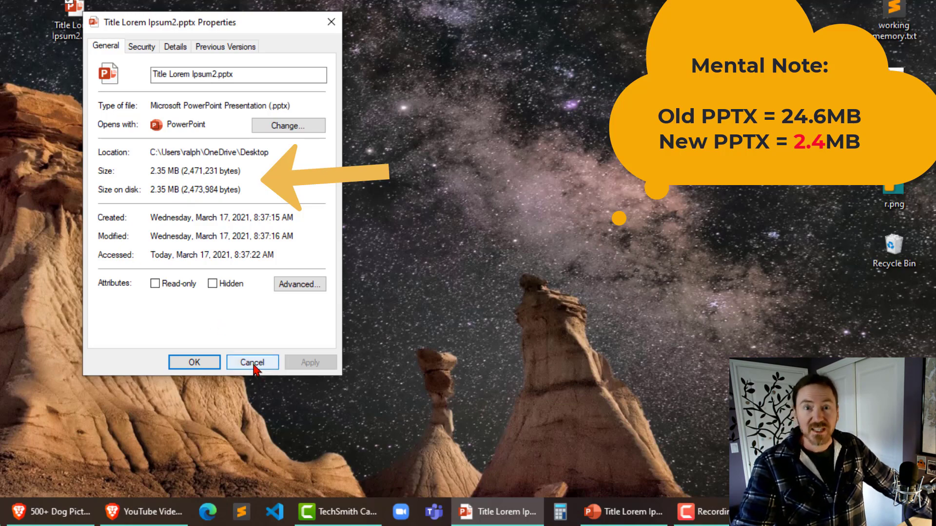
left_click(251, 363)
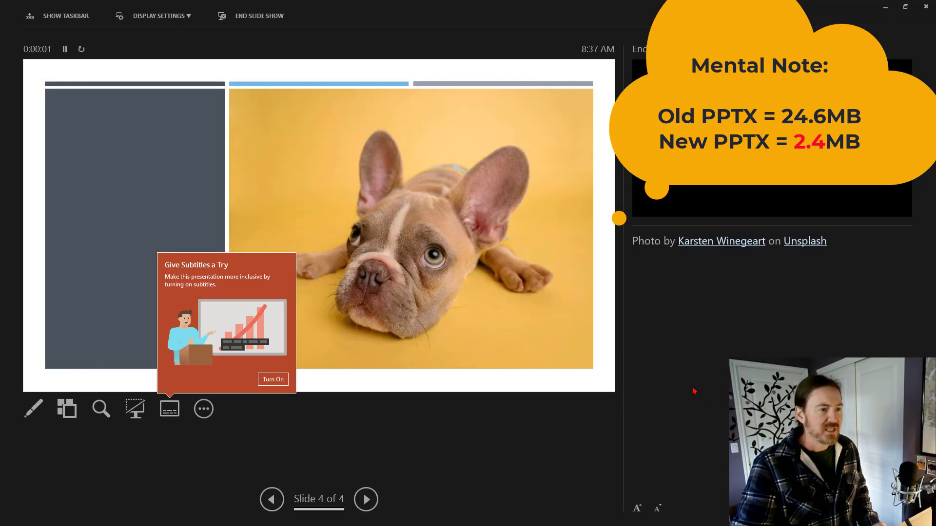
mouse_move(655, 377)
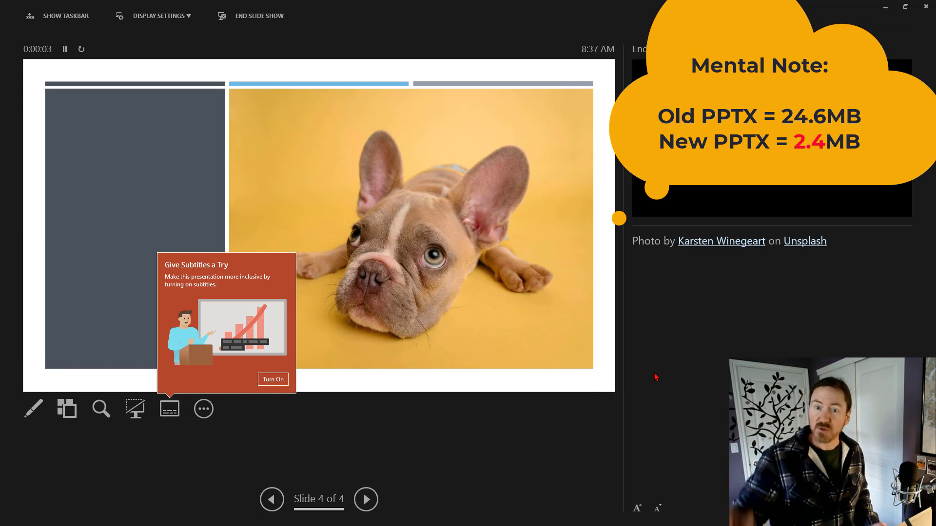
mouse_move(500, 293)
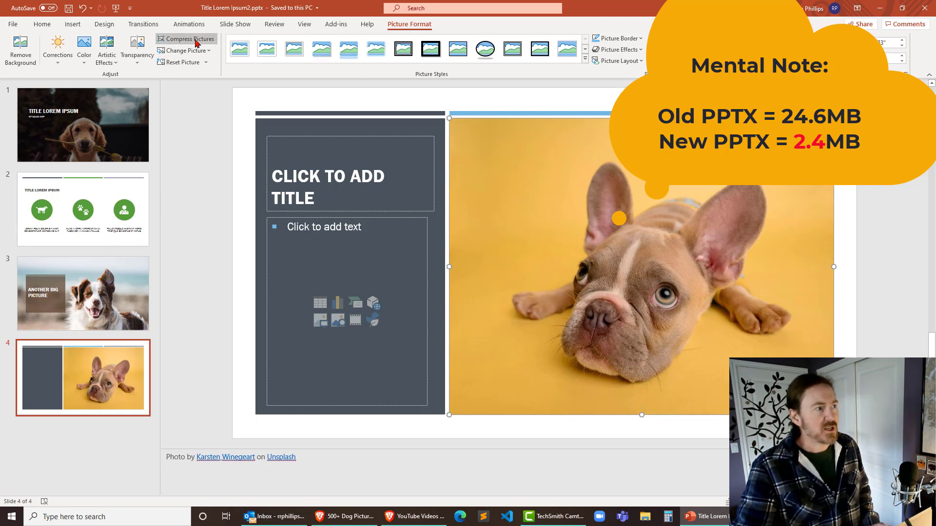
- Reopen Compress Pictures for the bulldog photo, Web (150 ppi) still selected
left_click(189, 39)
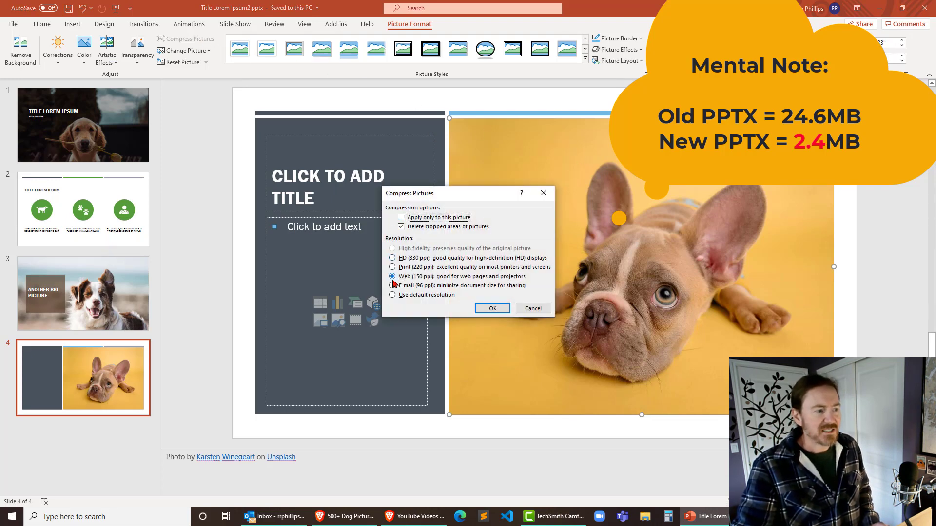